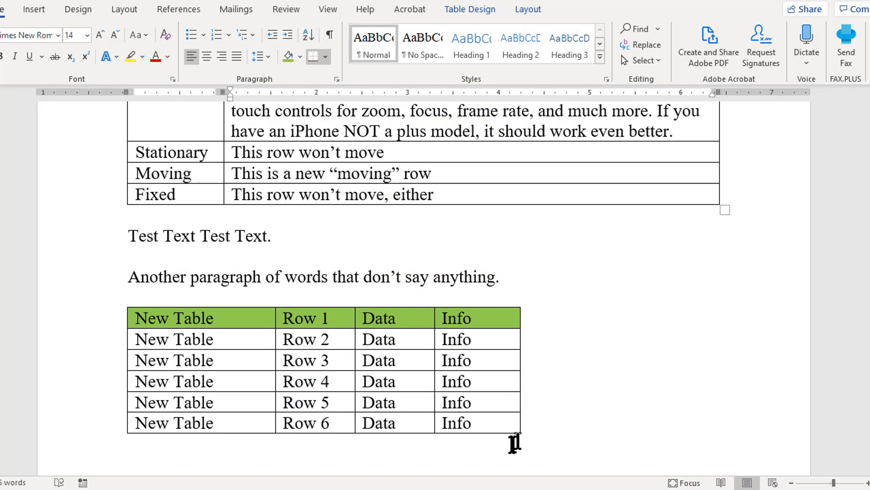
mouse_move(115, 184)
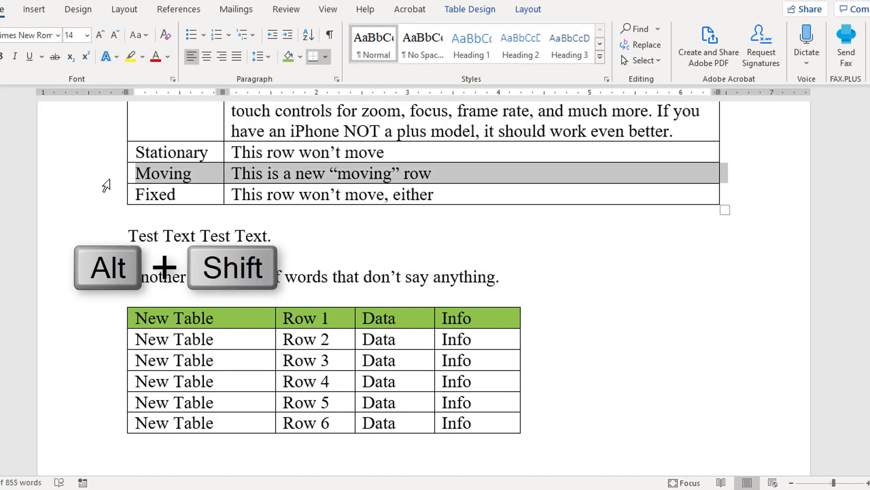
- Move the 'Moving' row down with Alt+Shift+Down into the second table between Row 4 and Row 5
key(alt+shift+down)
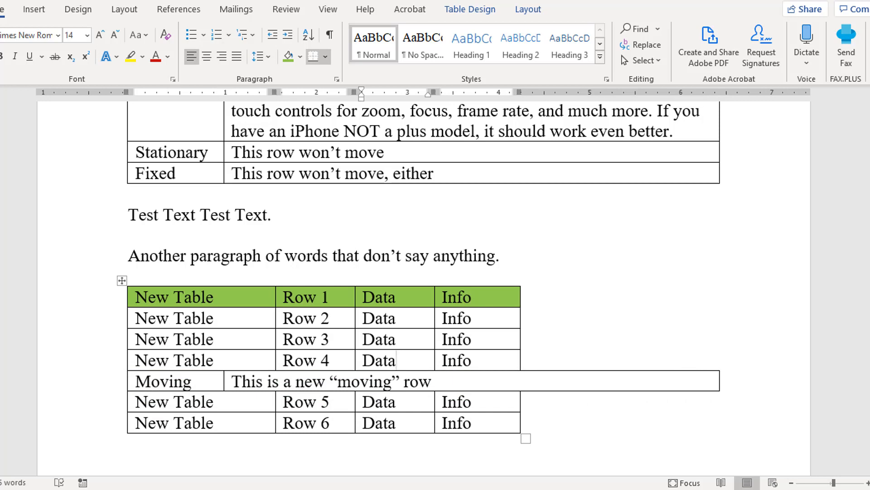
click(397, 360)
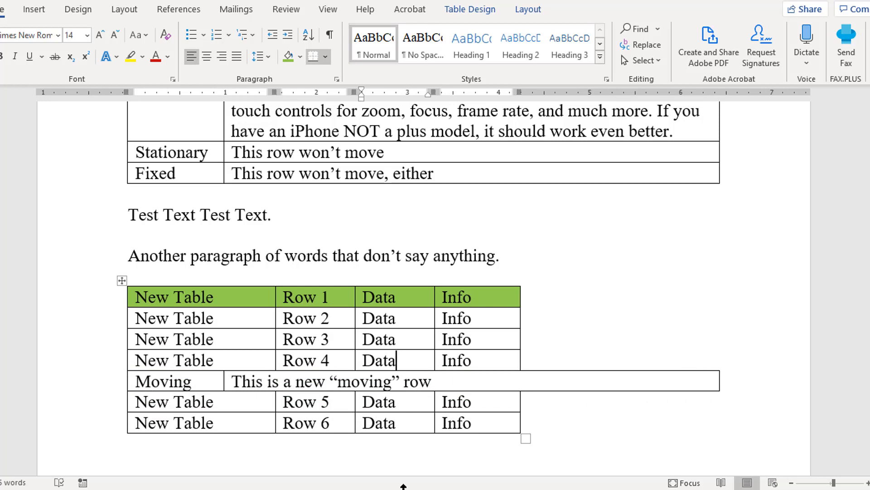